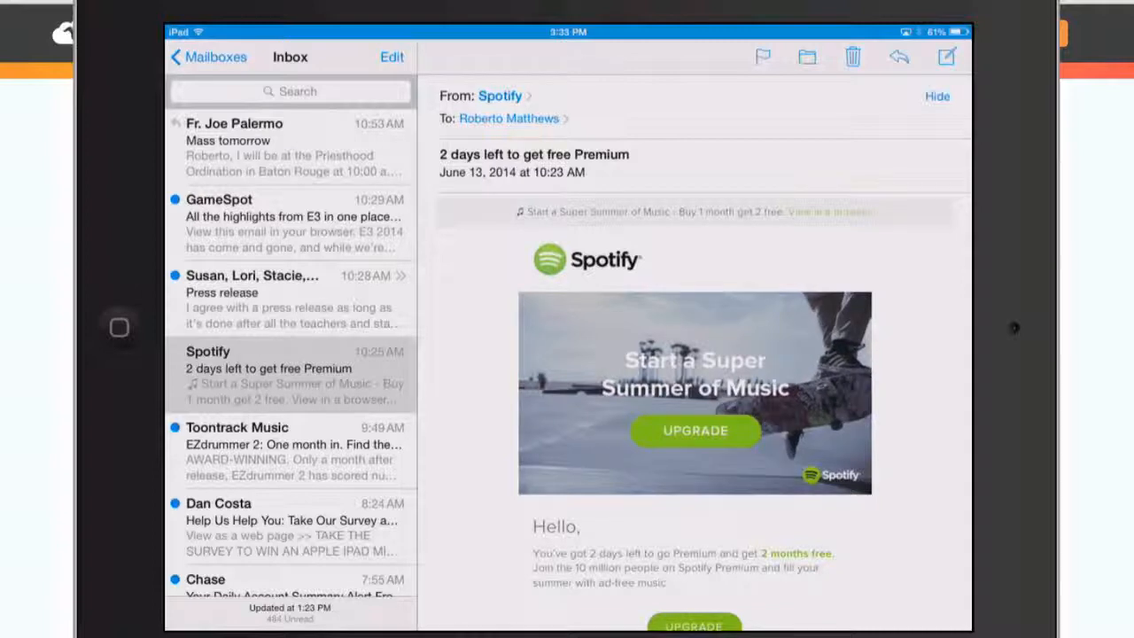
# Step: Return to Mailboxes, open the Inbox and swipe the TVGuide.com message to reveal its discard action
pyautogui.click(209, 57)
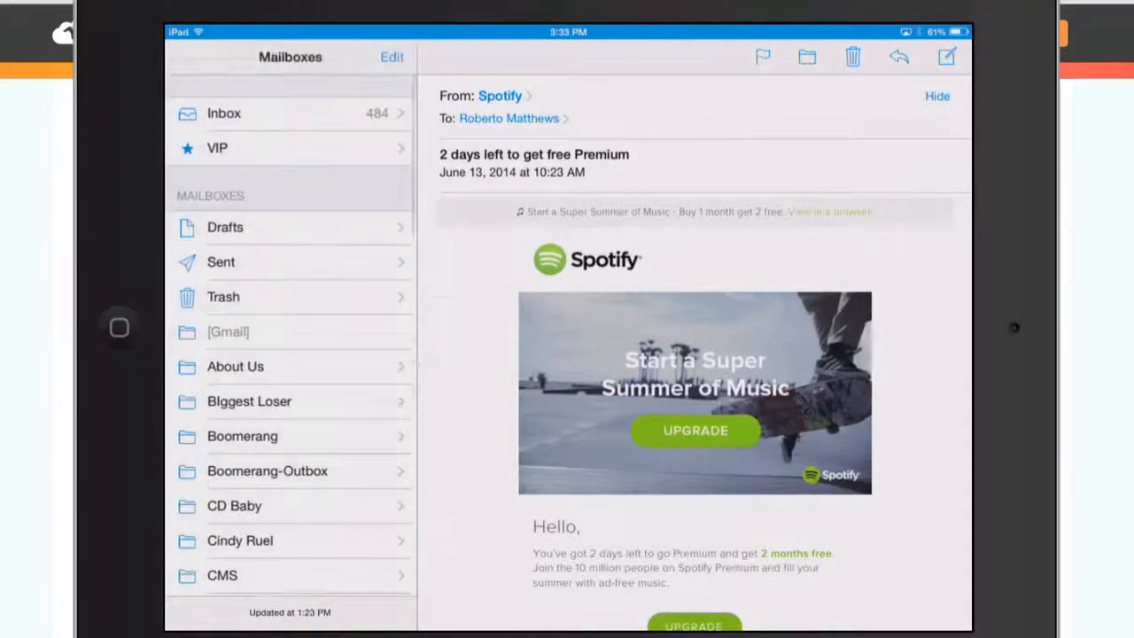
pyautogui.click(223, 114)
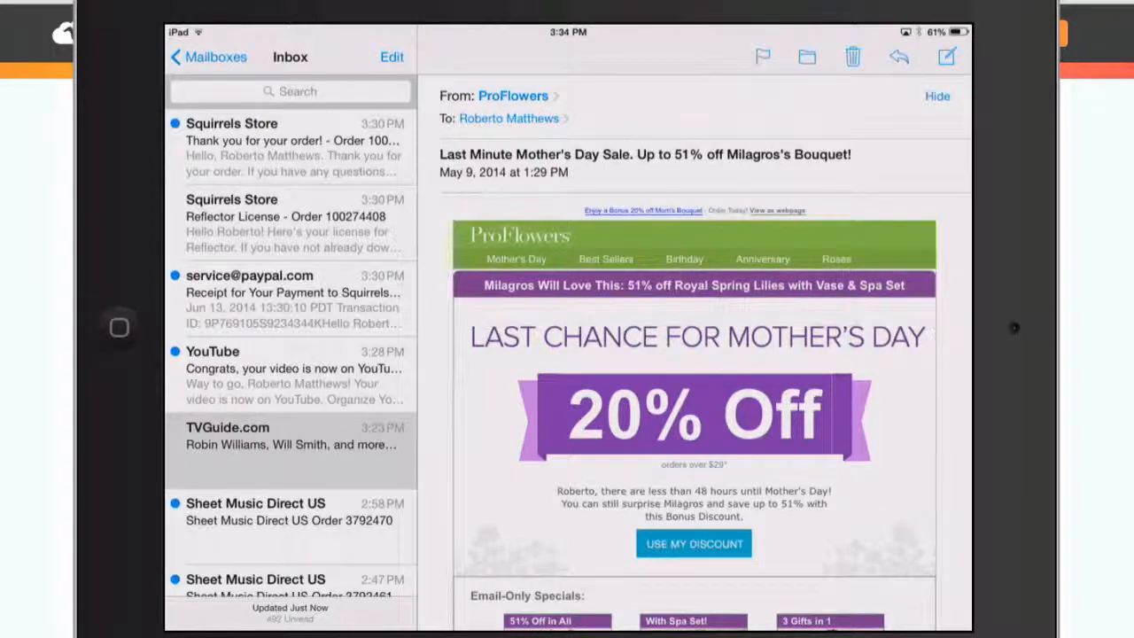
pyautogui.moveTo(372, 442); pyautogui.dragTo(177, 443)
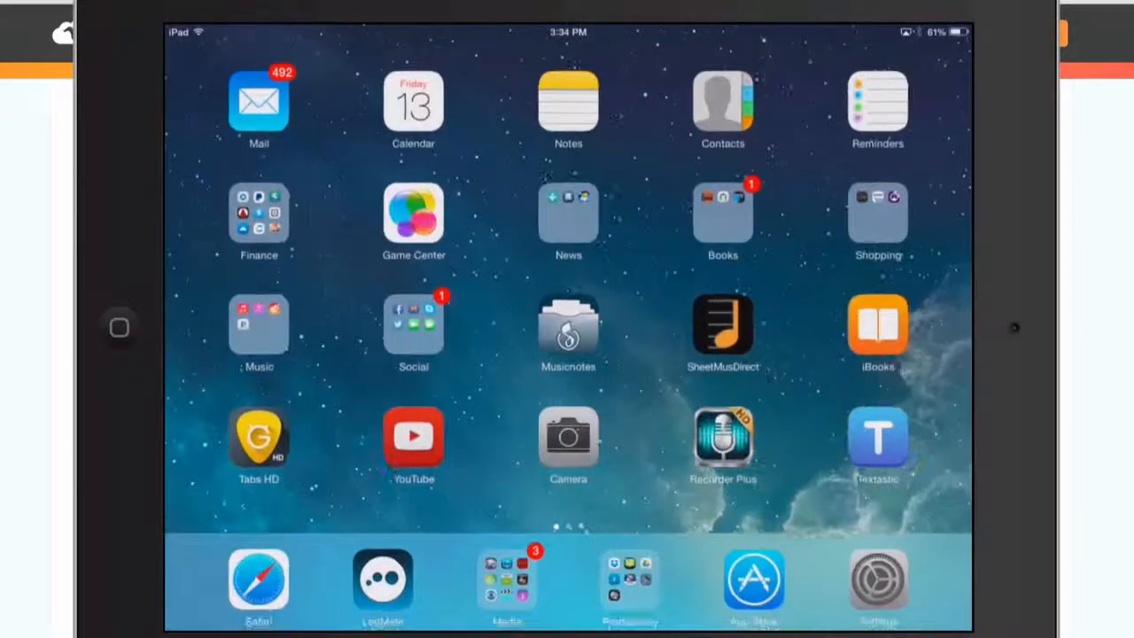
# Step: From the home screen, open Settings and navigate via General to Mail, Contacts, Calendars
pyautogui.click(879, 580)
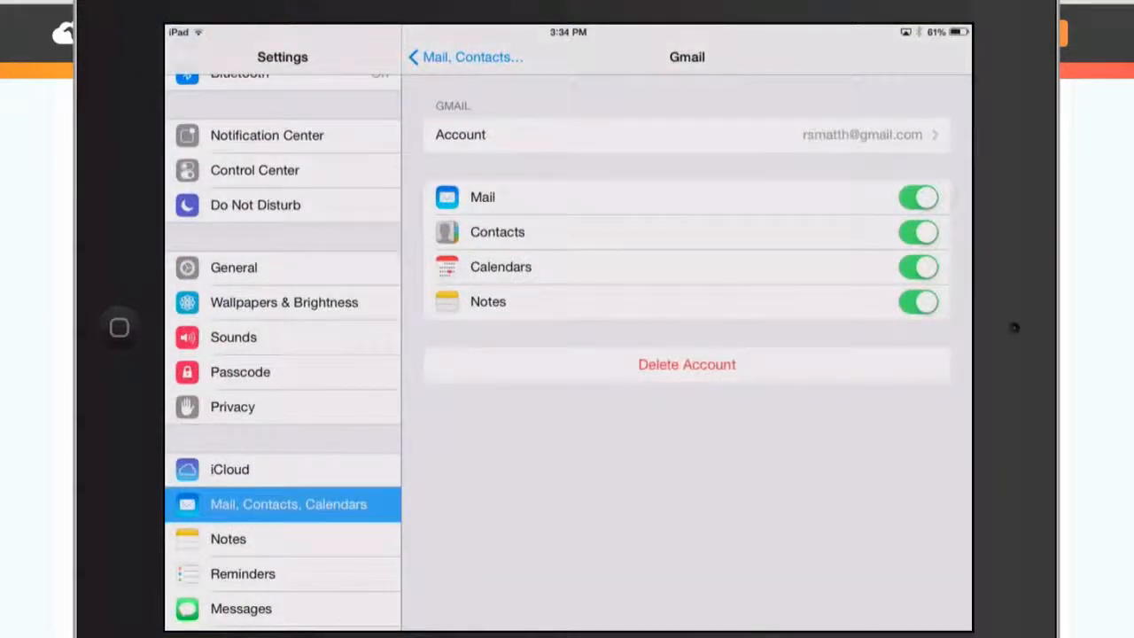
pyautogui.scroll(-3)
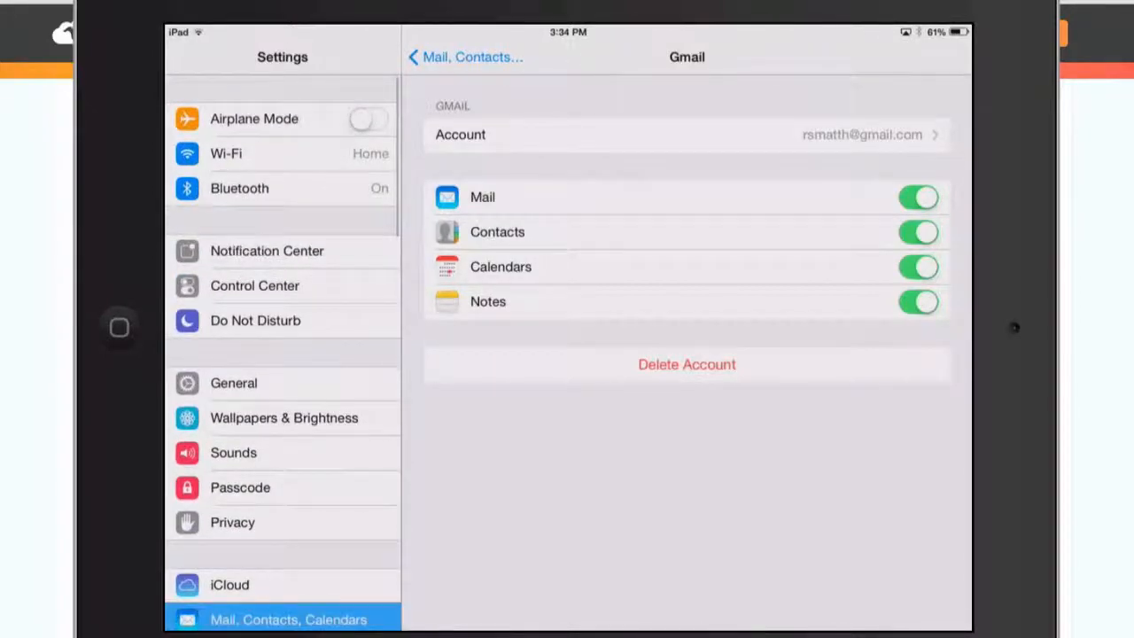
pyautogui.click(233, 383)
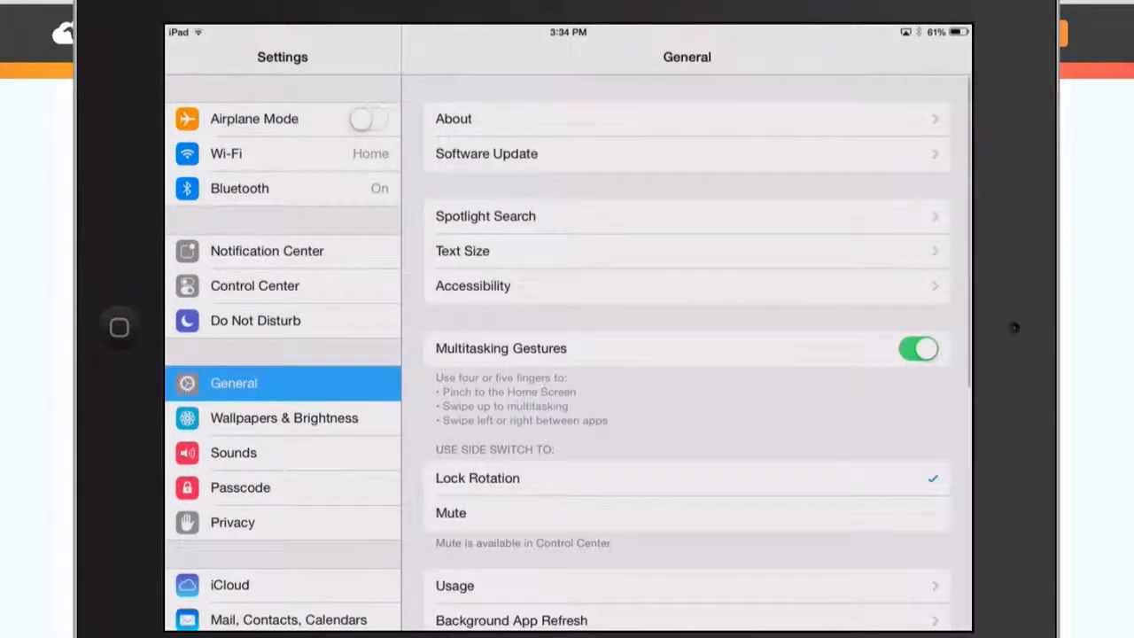
pyautogui.scroll(-3)
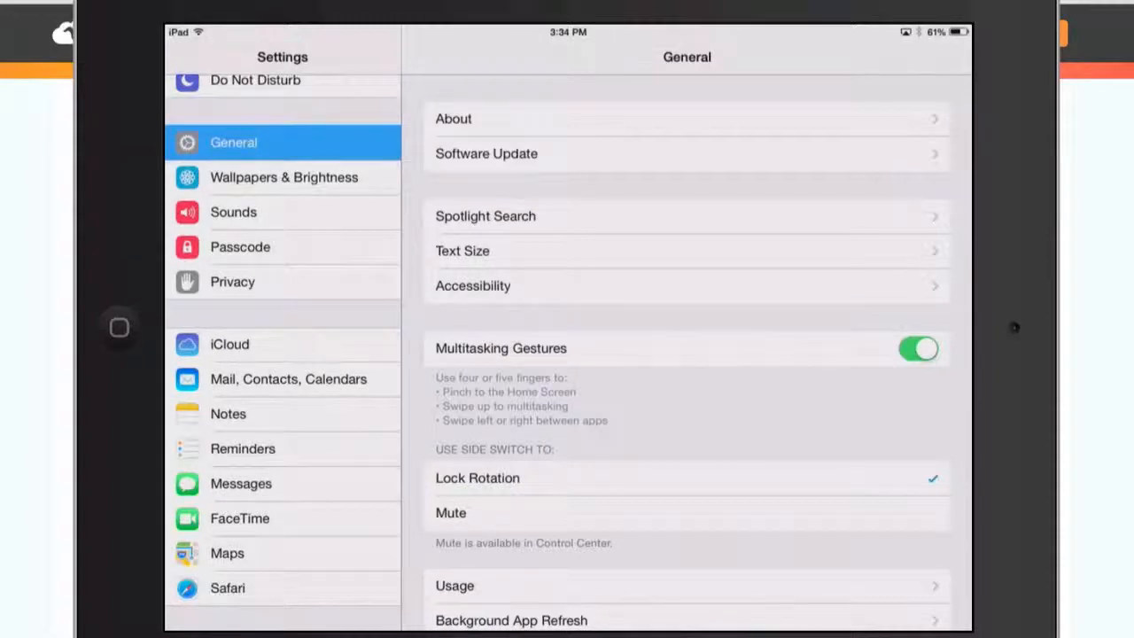
pyautogui.click(287, 379)
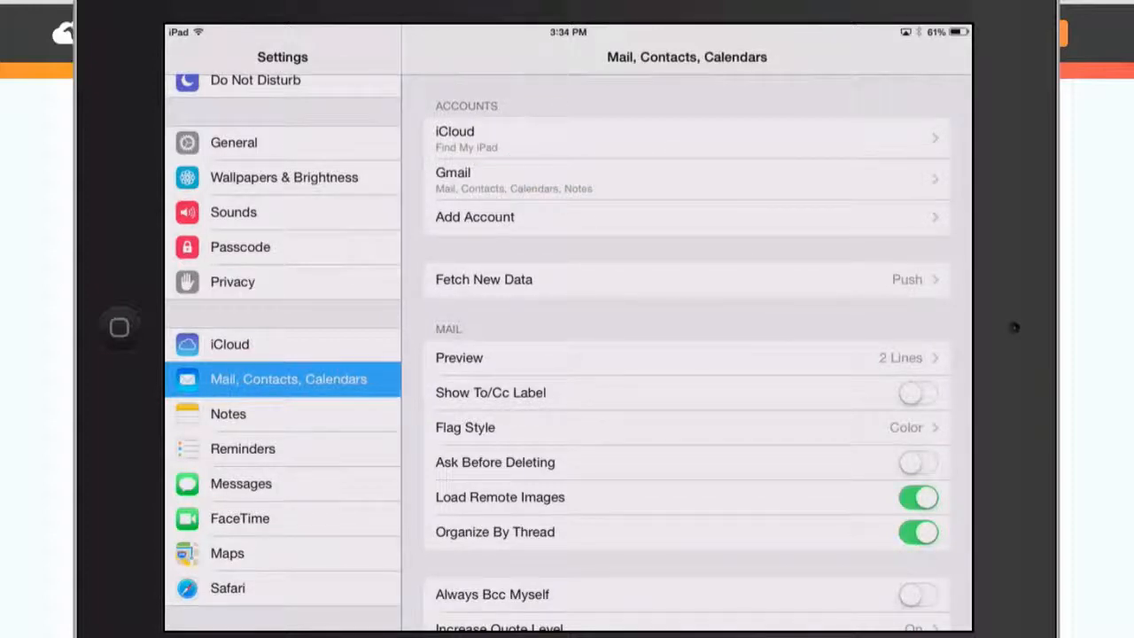
# Step: Open the Gmail account and its Account details to reach the discarded-message setting
pyautogui.click(687, 177)
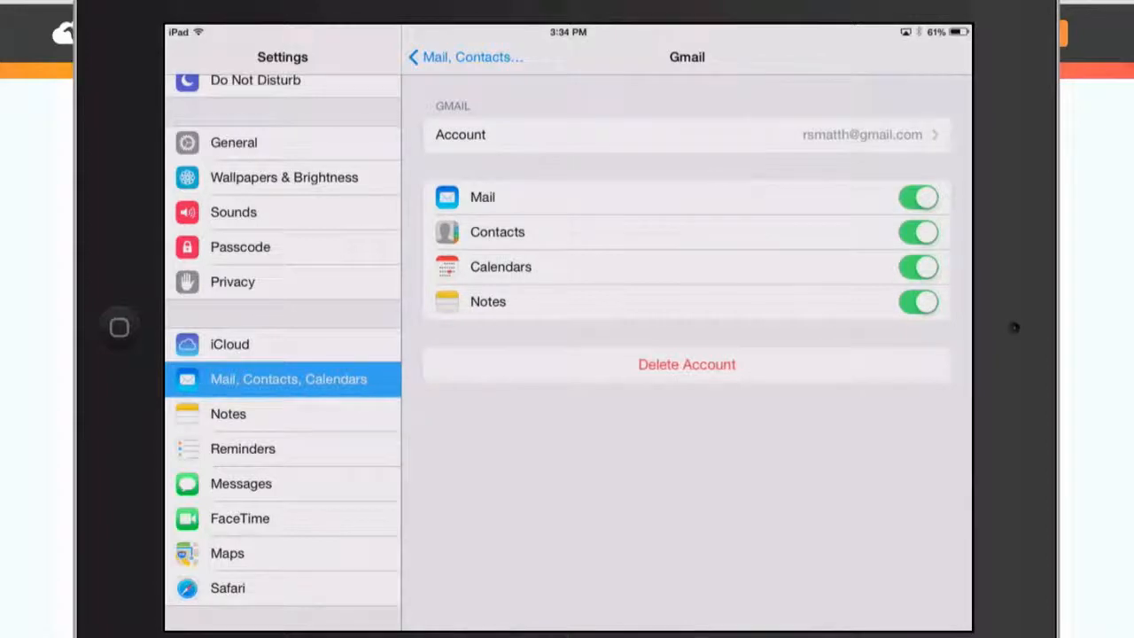
pyautogui.click(688, 134)
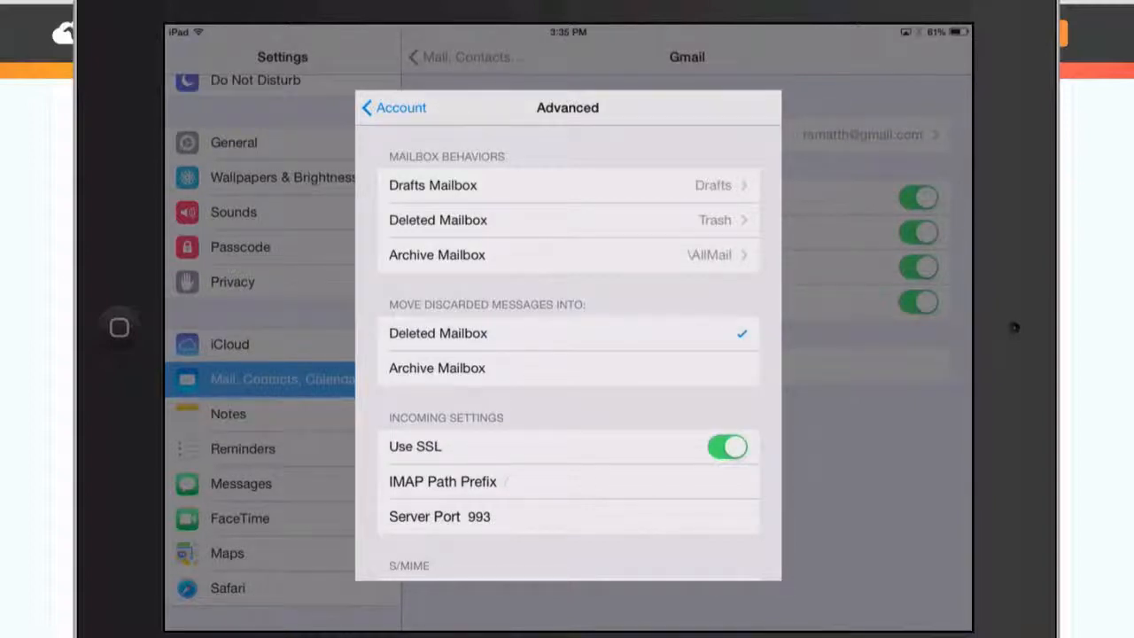
# Step: Go back to the account info, confirm with Done, and reopen Mail on the inbox
pyautogui.click(393, 108)
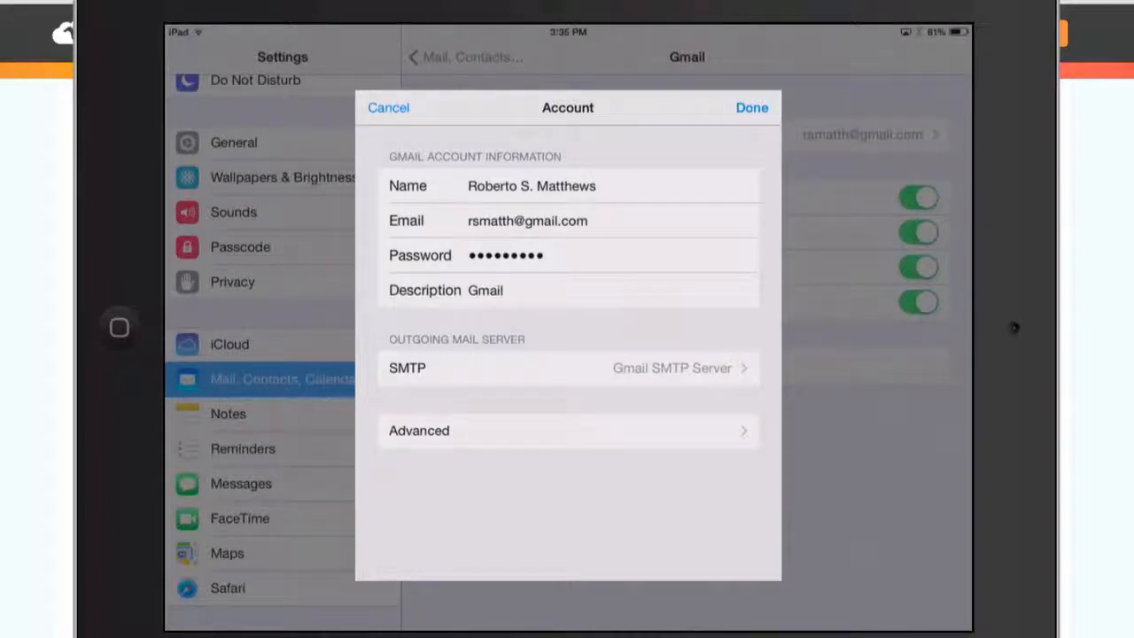
pyautogui.click(751, 108)
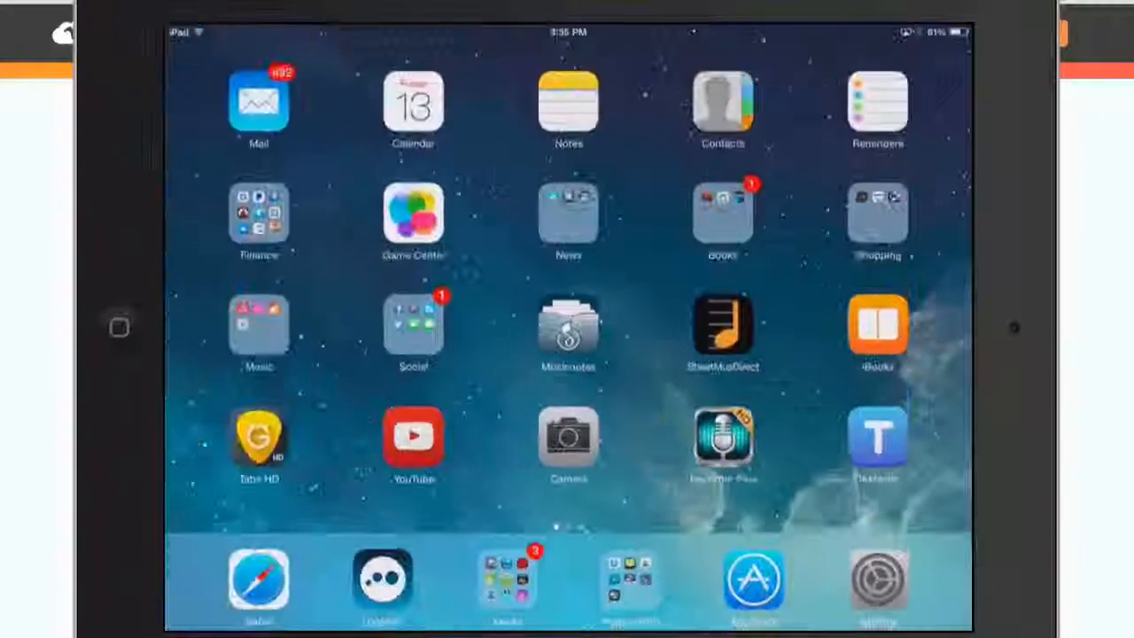
pyautogui.click(259, 101)
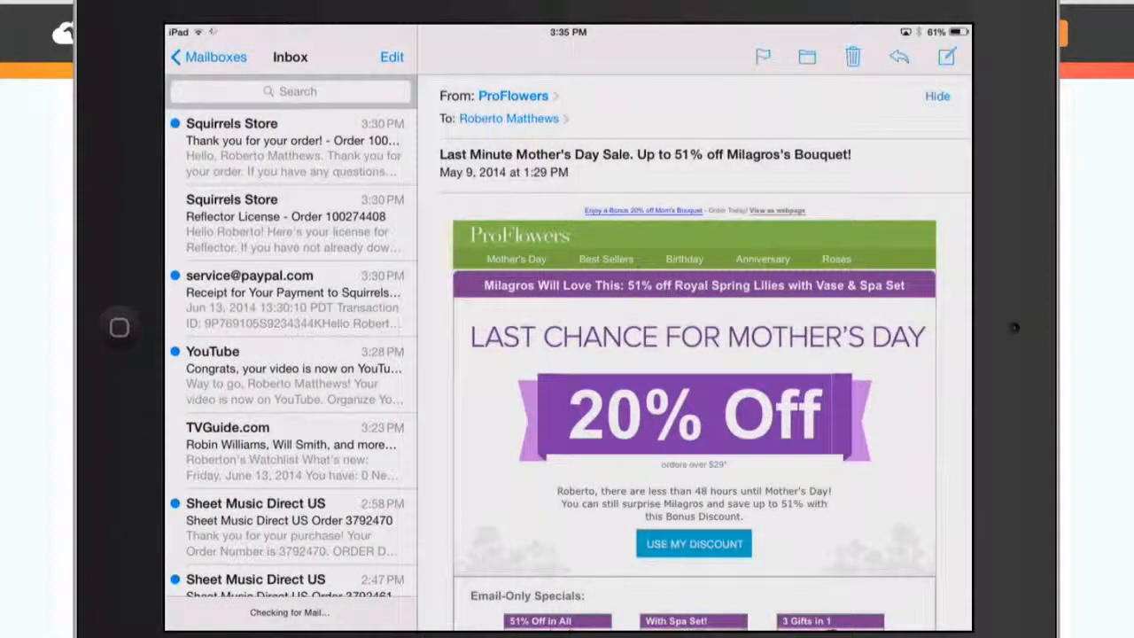